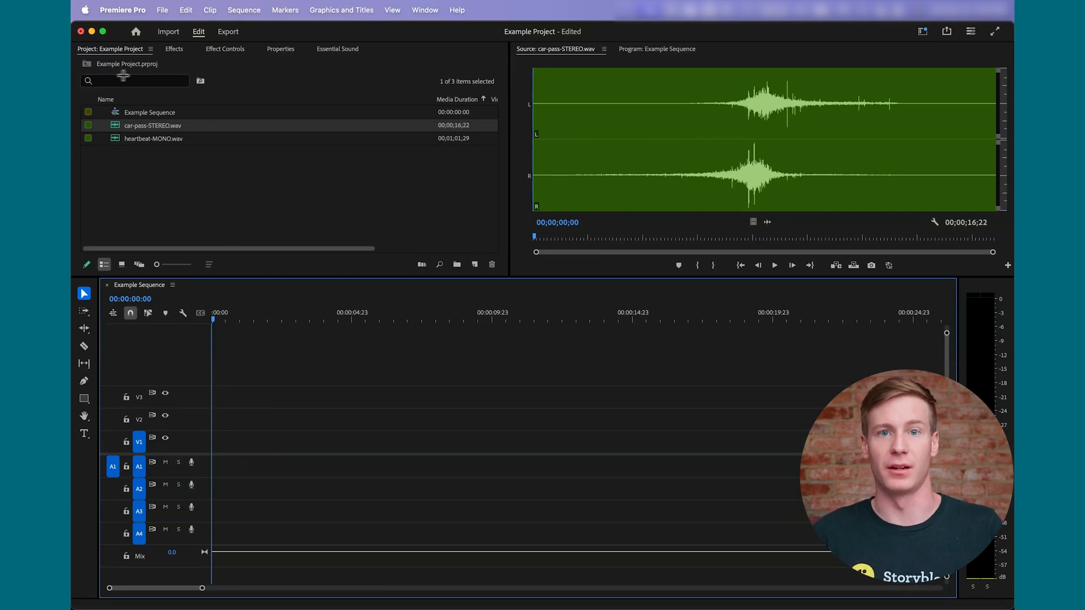
Open Modify > Audio Channels for car-pass-STEREO.wav from its Project panel context menu.
left_click(425, 9)
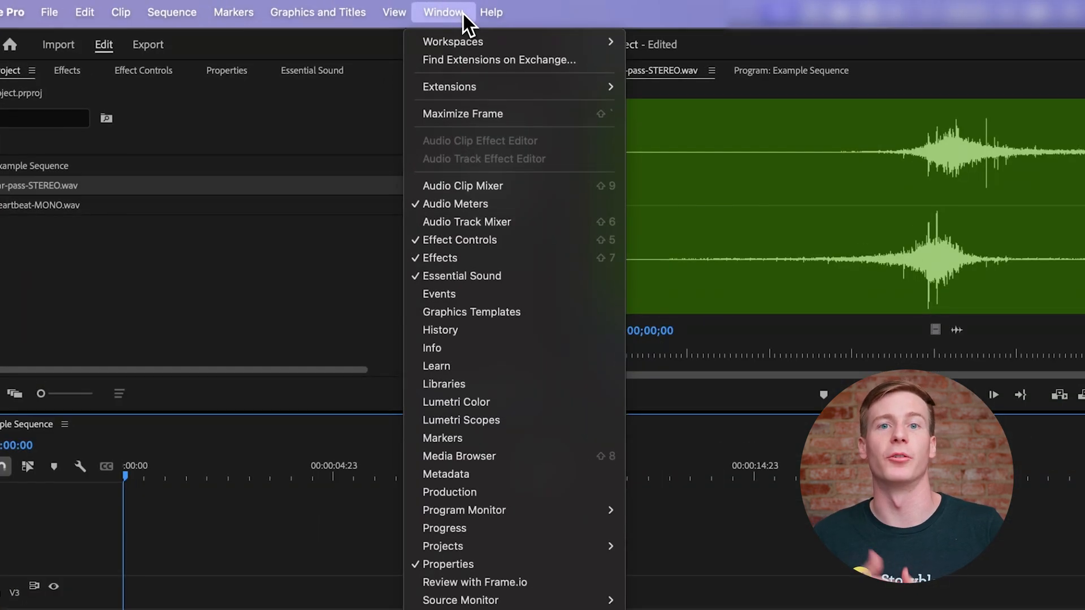
mouse_move(443, 546)
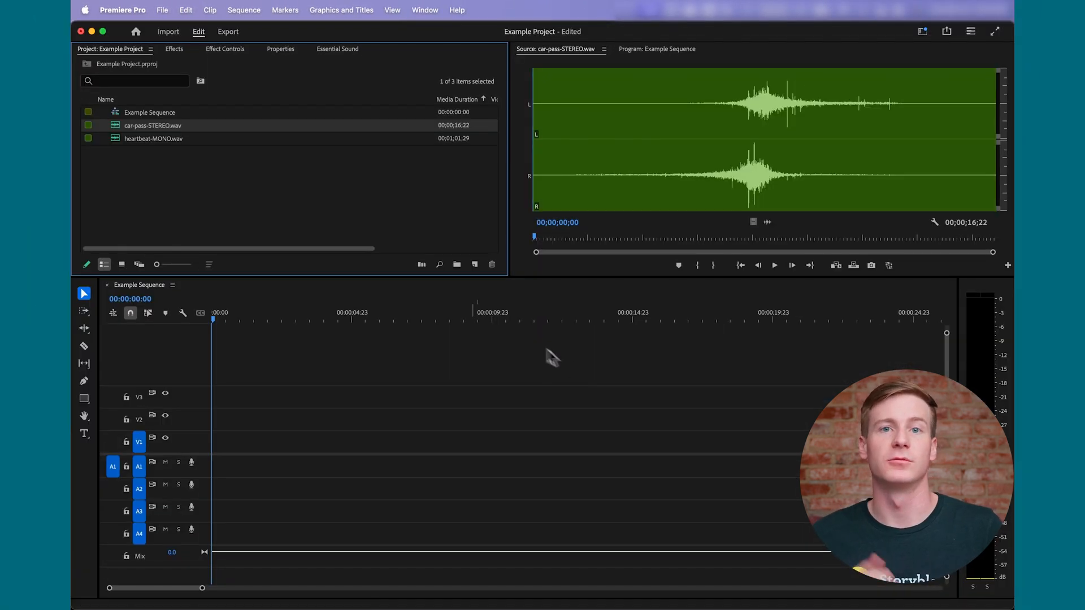
right_click(151, 126)
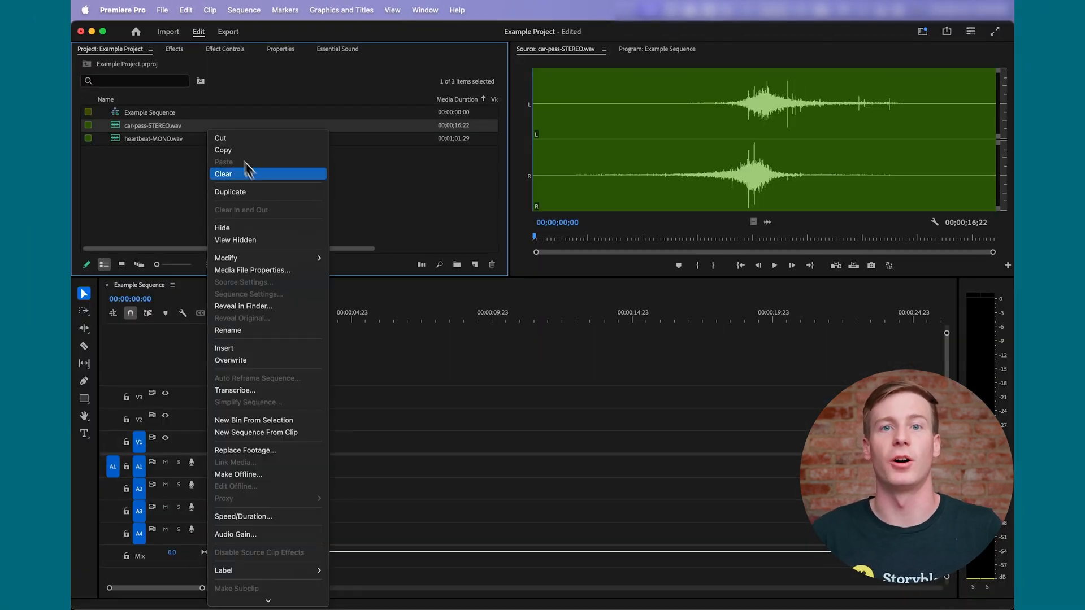
mouse_move(226, 257)
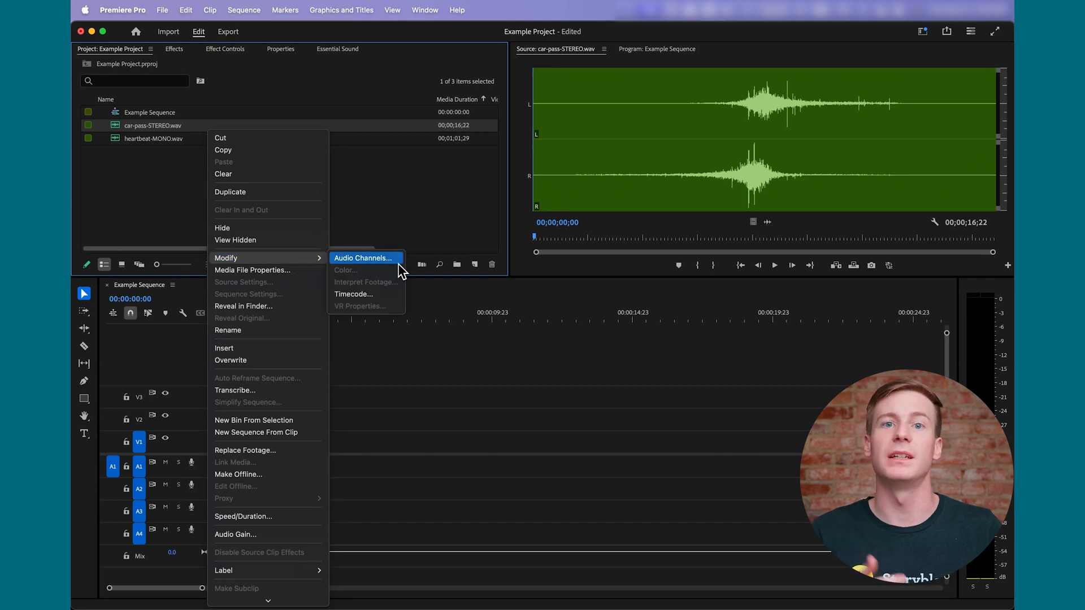
left_click(363, 258)
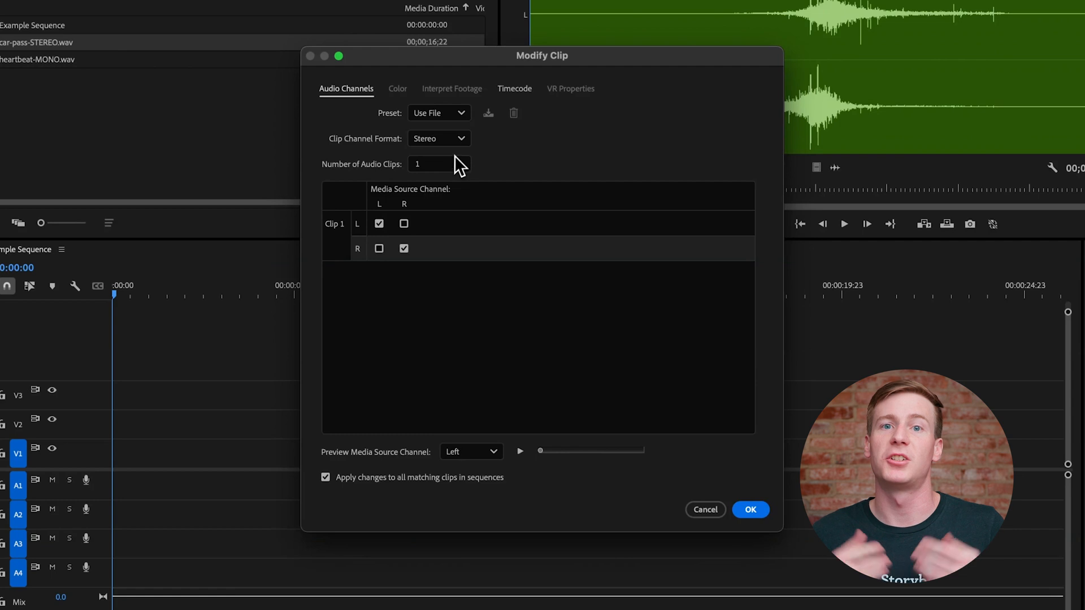
Set channel format to Mono with 2 audio clips, Clip 1 left and Clip 2 right, and confirm.
left_click(440, 138)
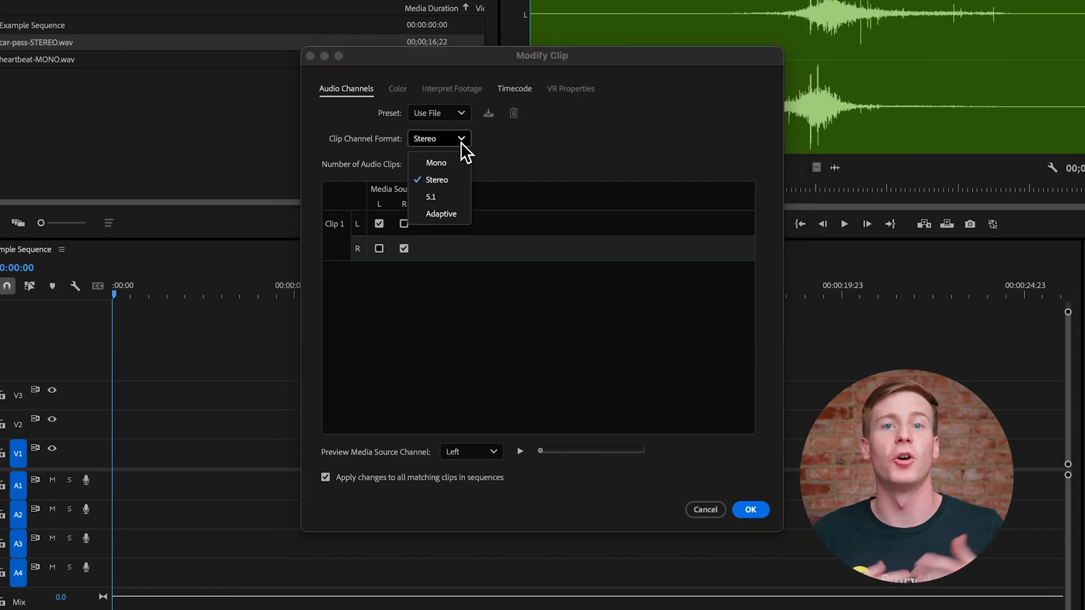
left_click(435, 163)
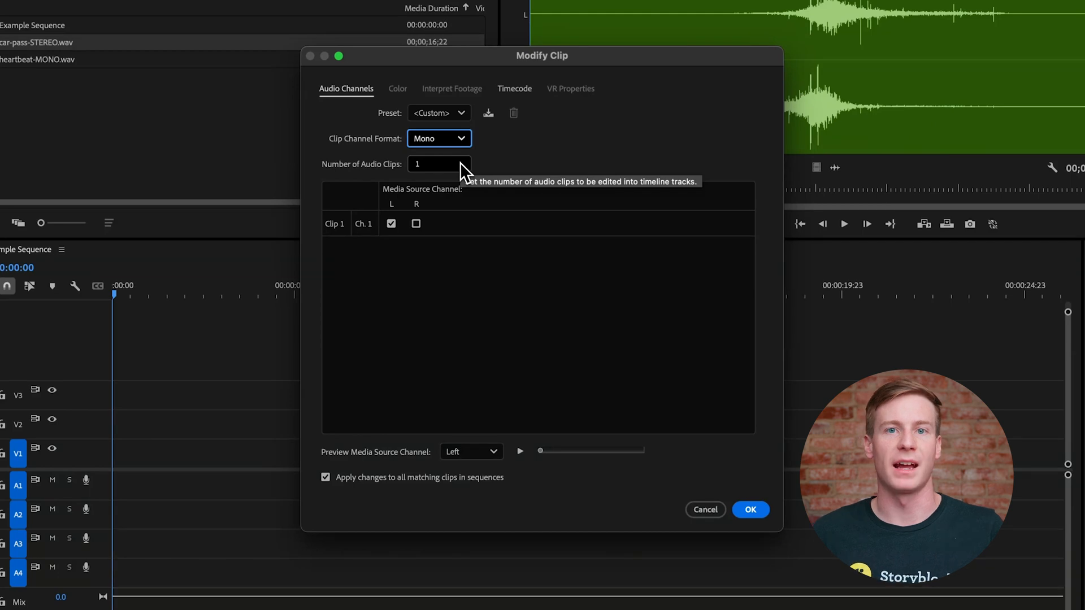
left_click(438, 163)
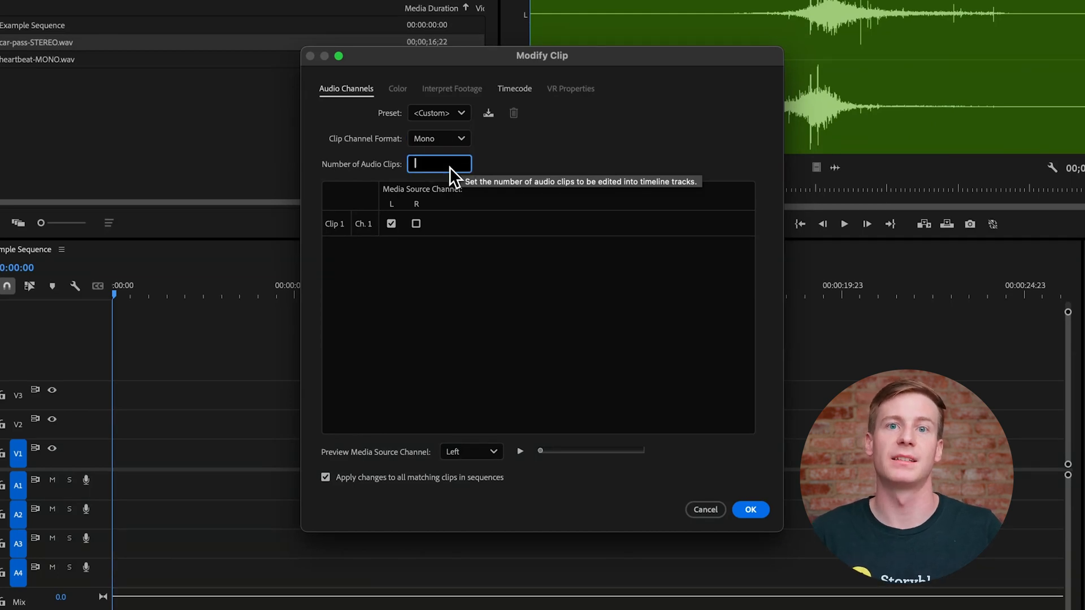
type("2")
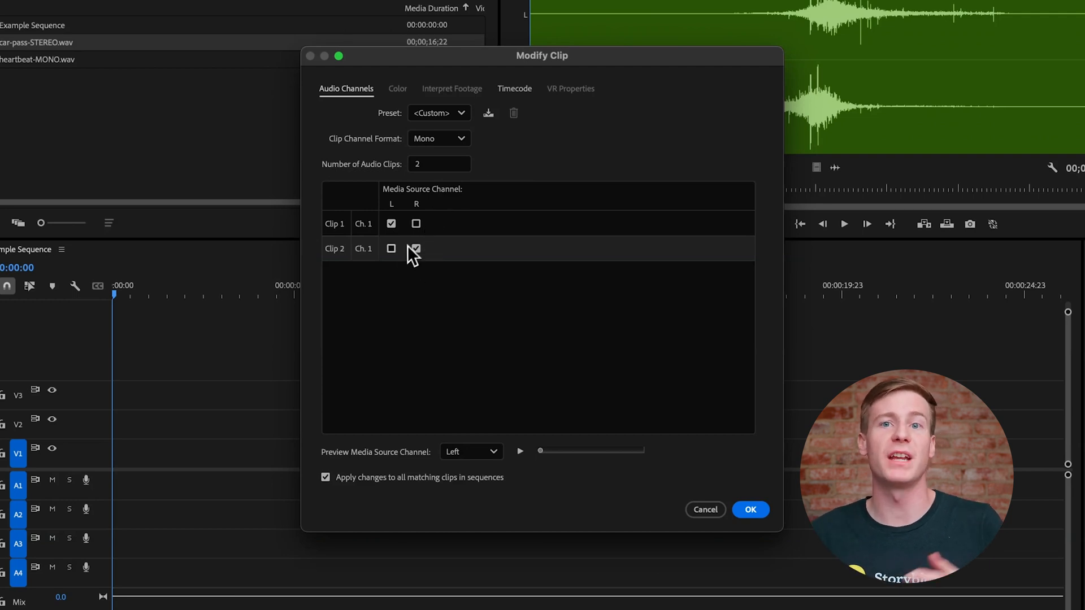
left_click(416, 248)
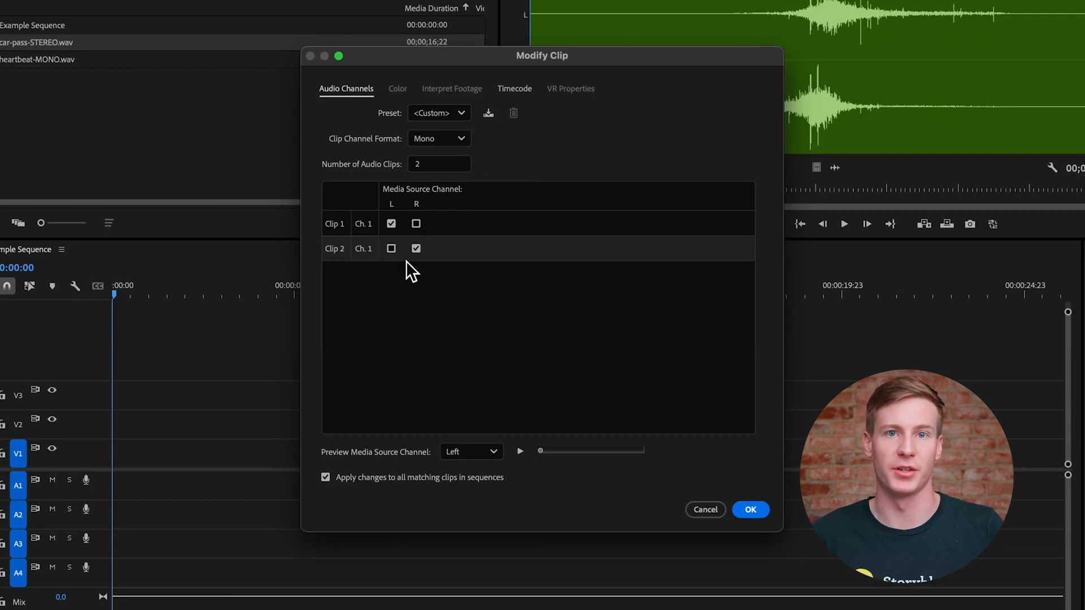
left_click(750, 509)
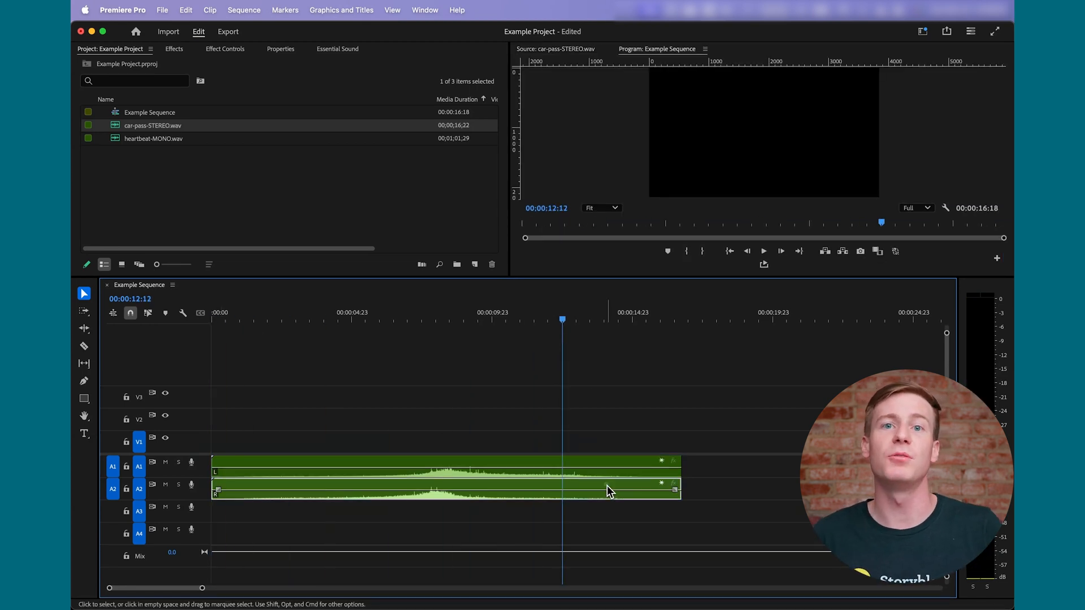
mouse_move(611, 491)
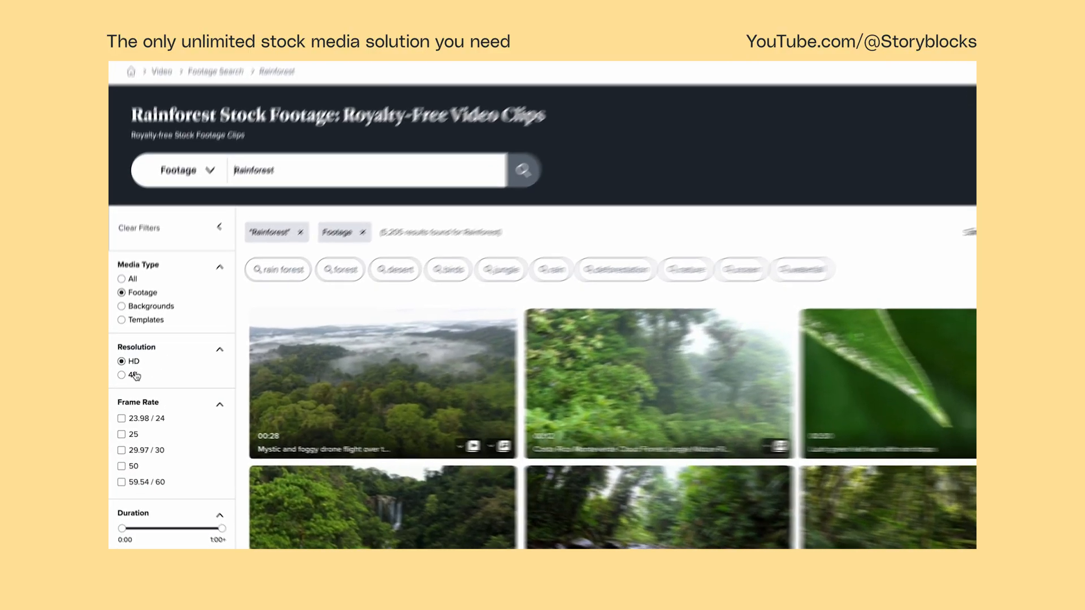
Select the 4K resolution filter for the Rainforest footage results.
left_click(123, 361)
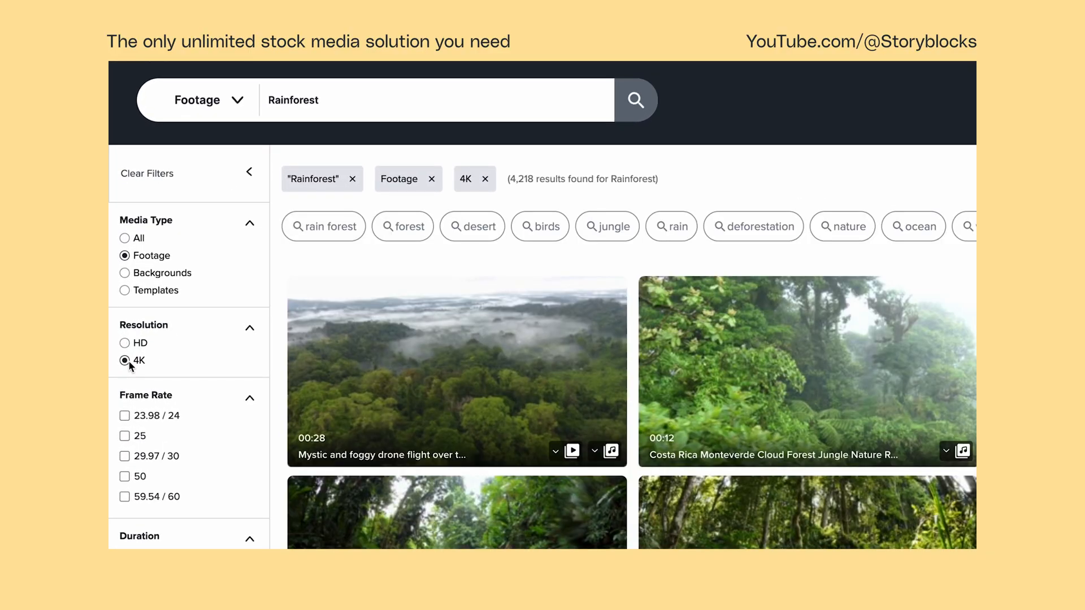